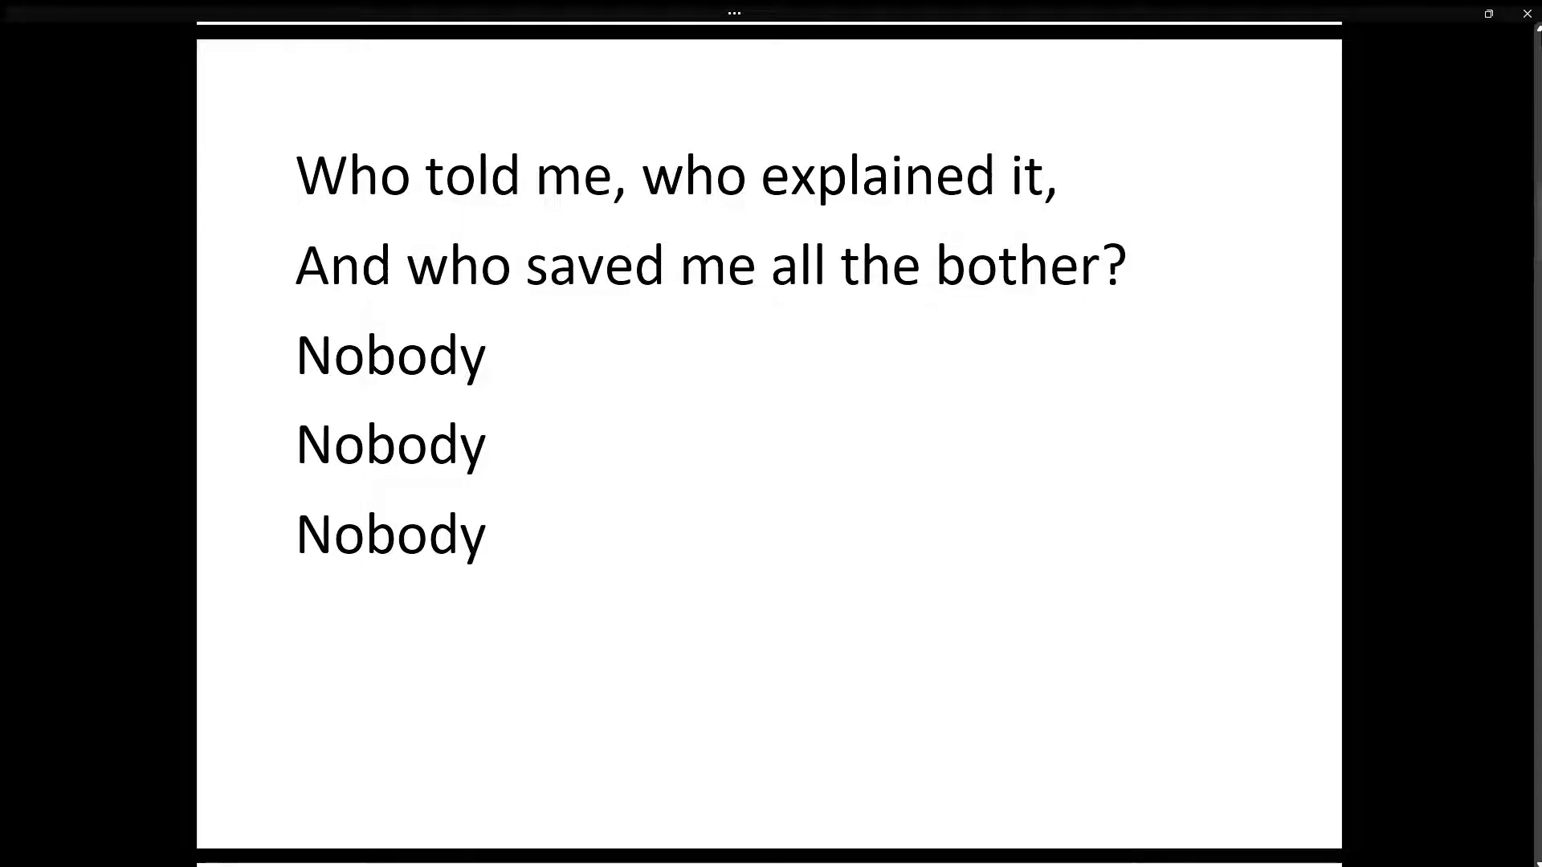
# Page forward to the lyrics page starting "OK you're judge and jury".
pyautogui.click(297, 175)
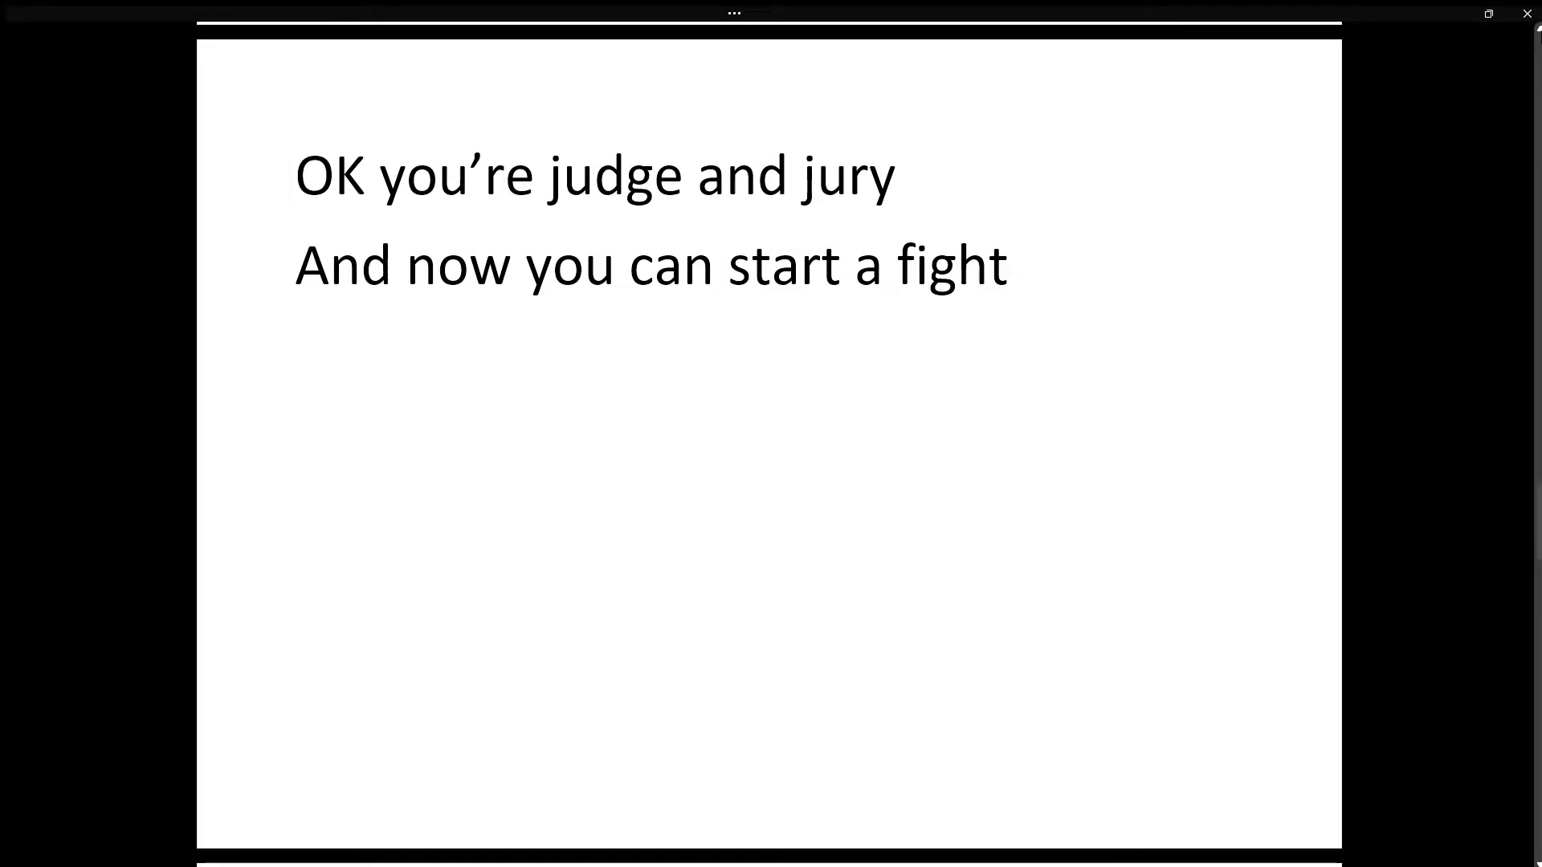
# Page past "Who saved me all the bother?" to the page of three Nobody lines.
pyautogui.click(297, 175)
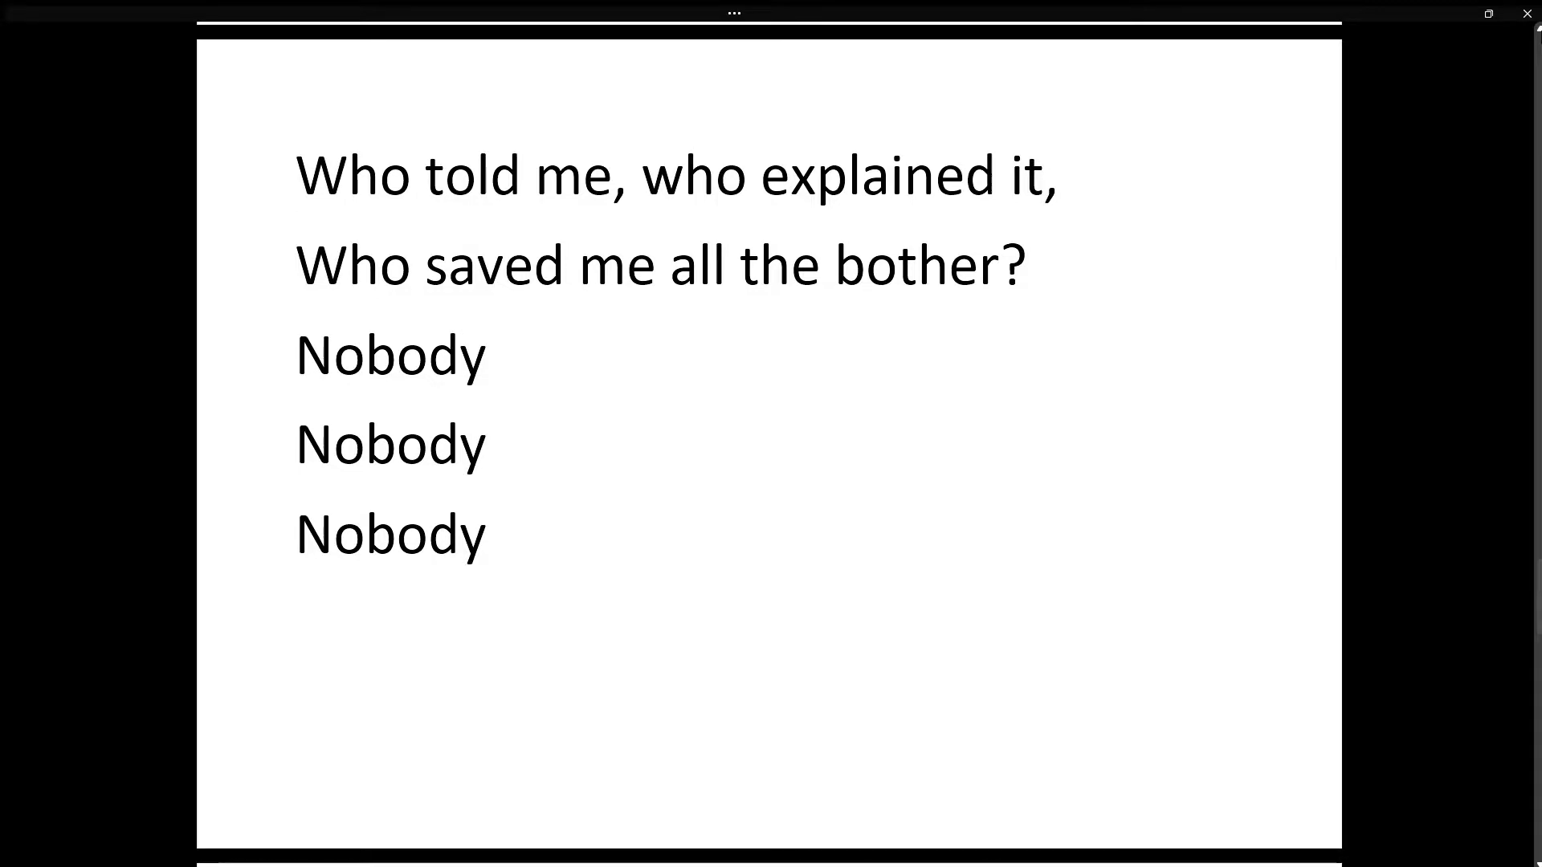
pyautogui.click(297, 174)
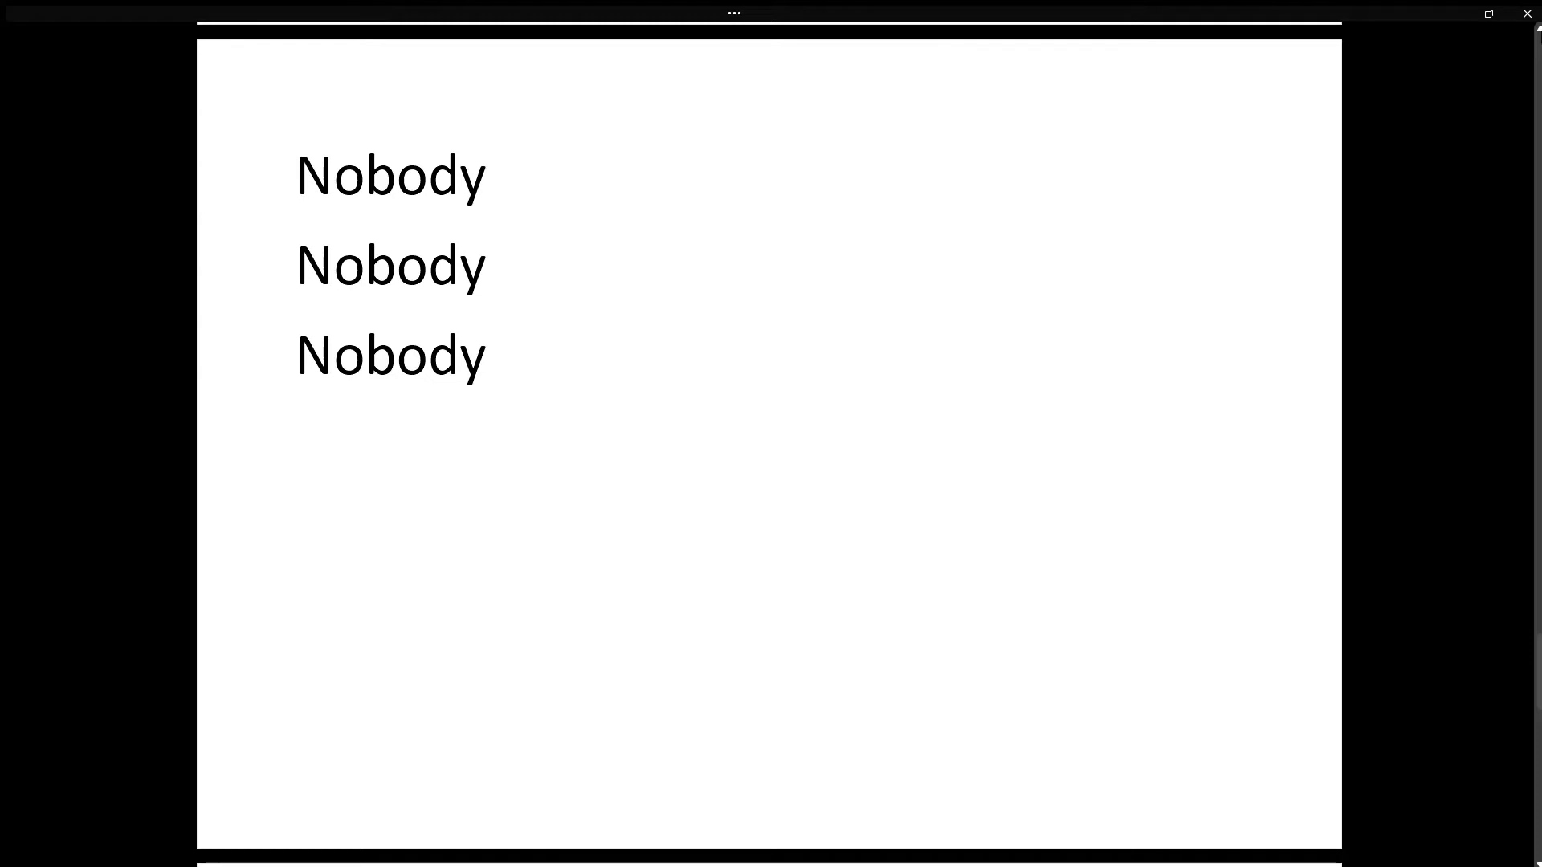
pyautogui.click(294, 175)
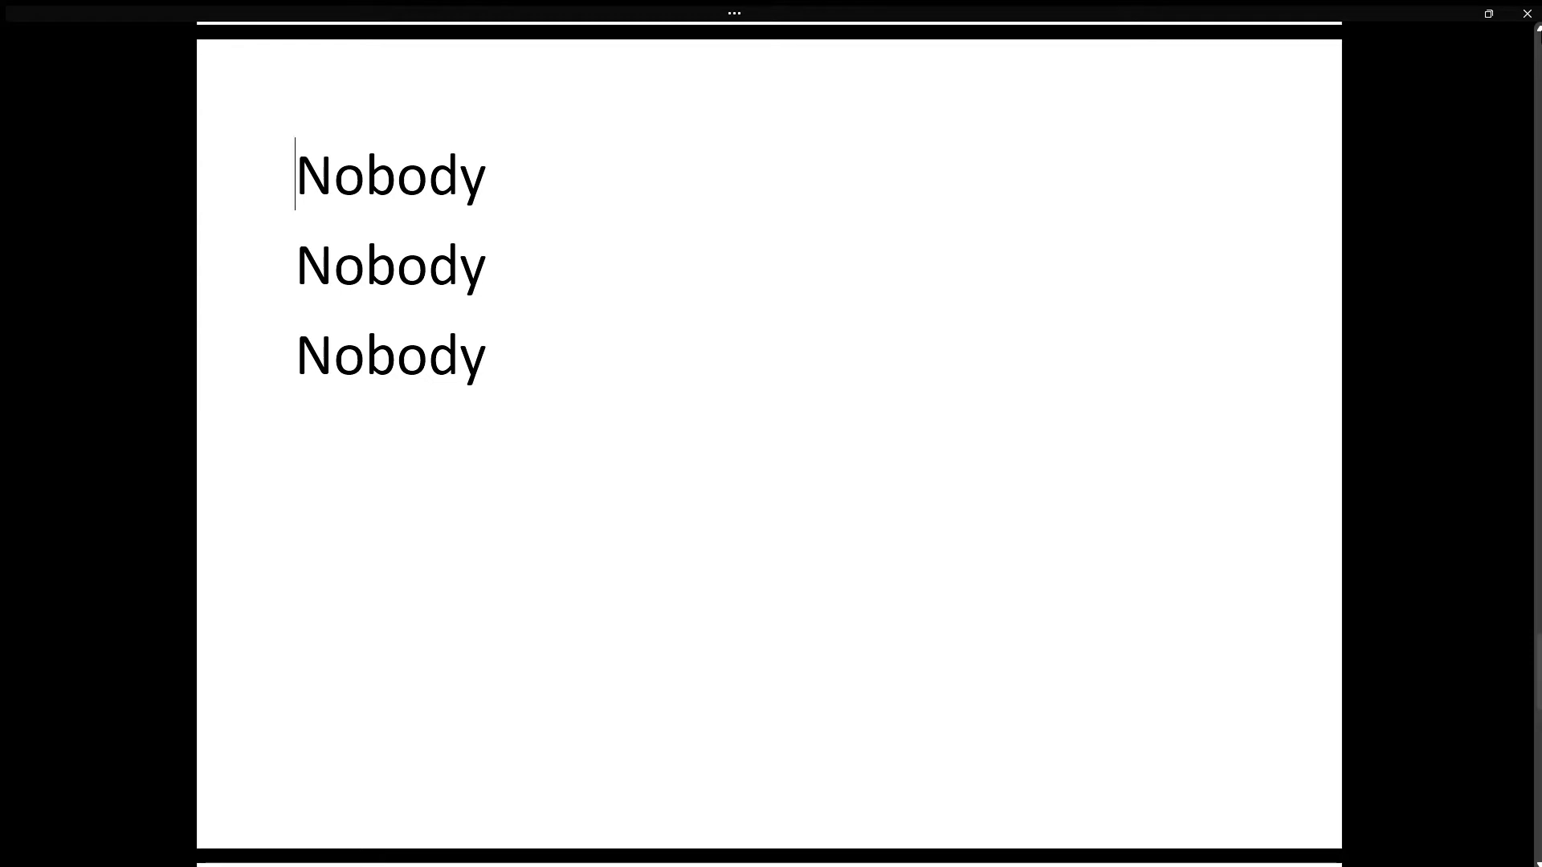